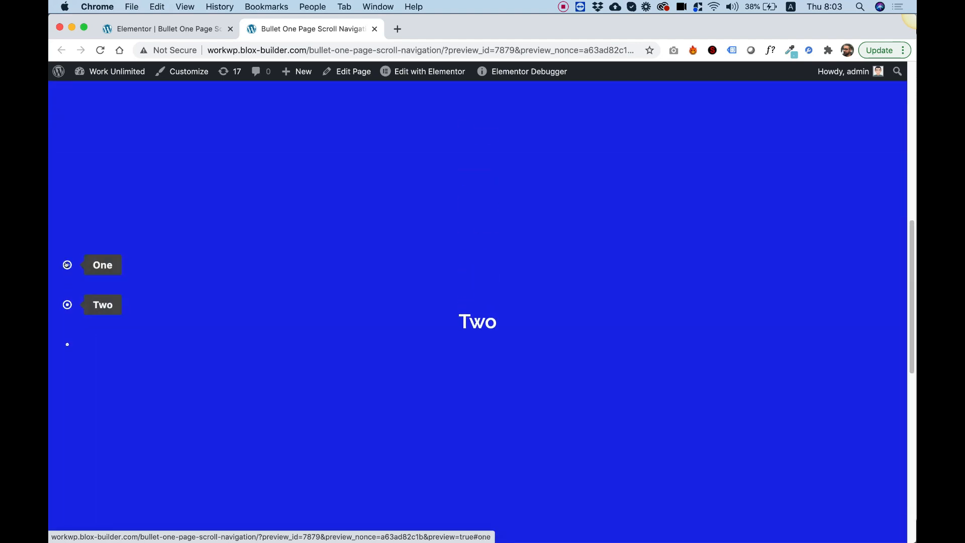
Place the Bullet One Page Scroll Navigation widget at the top of the empty page.
{"action": "left_click", "coordinate": [66, 264]}
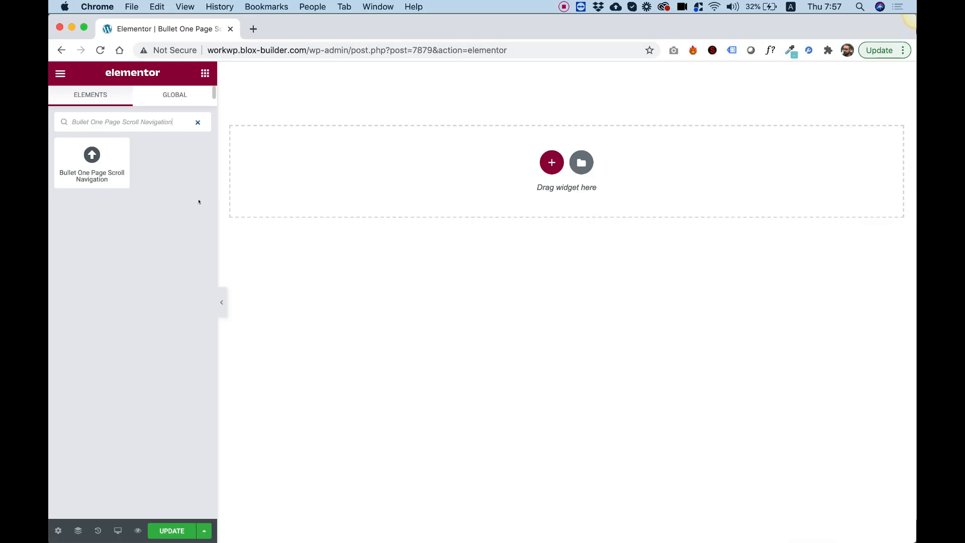
{"action": "mouse_move", "coordinate": [91, 163]}
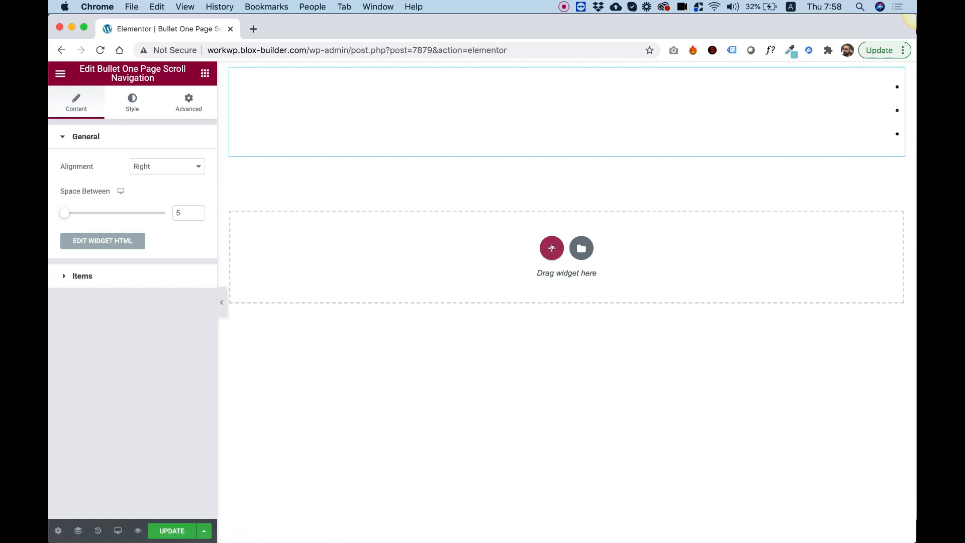
{"action": "mouse_move", "coordinate": [551, 248]}
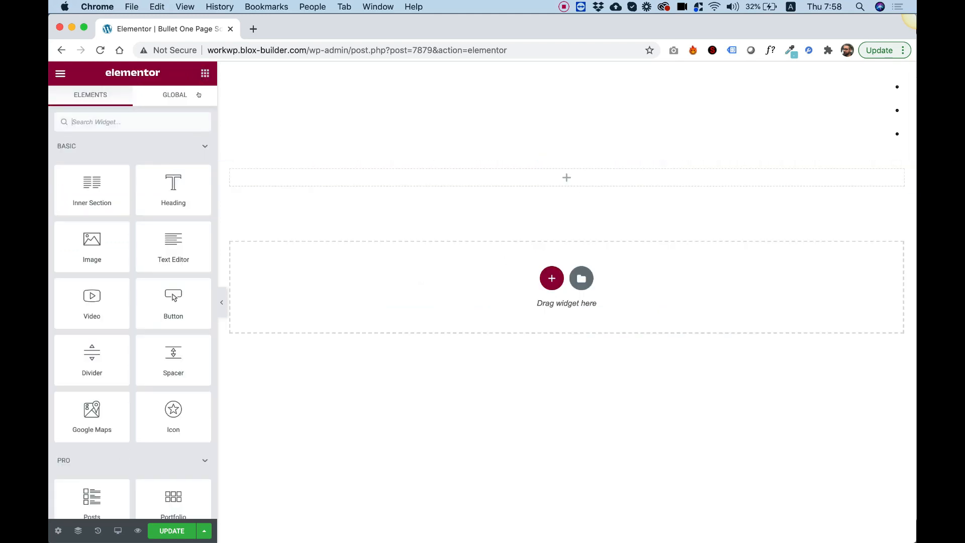
Add a Heading widget below the navigation, centre it and set its title to One.
{"action": "left_click_drag", "start_coordinate": [173, 185], "coordinate": [566, 178]}
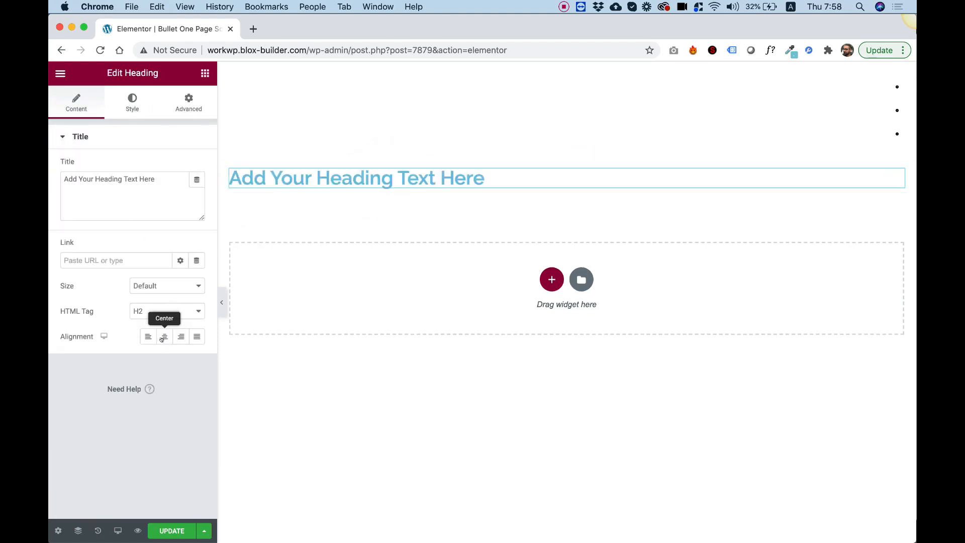
{"action": "left_click", "coordinate": [164, 337]}
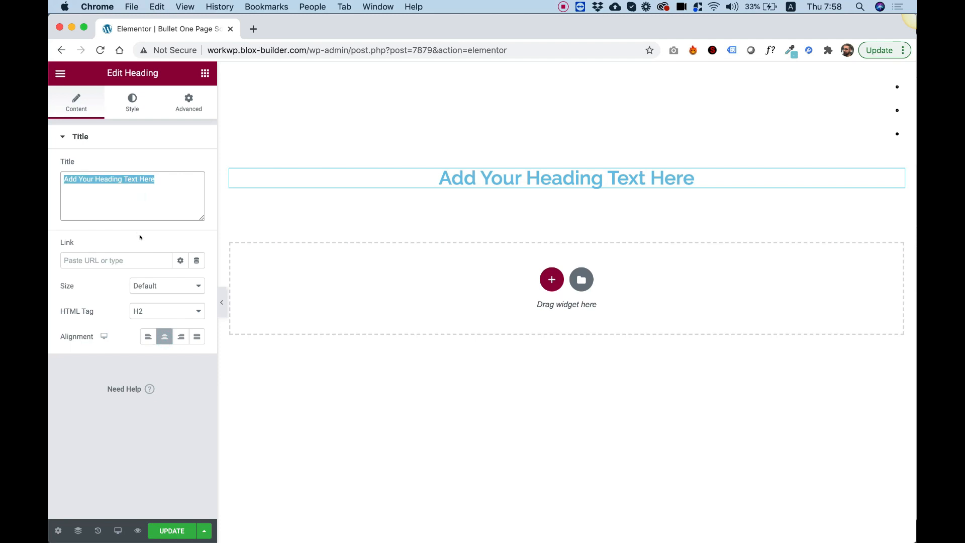
{"action": "type", "text": "One"}
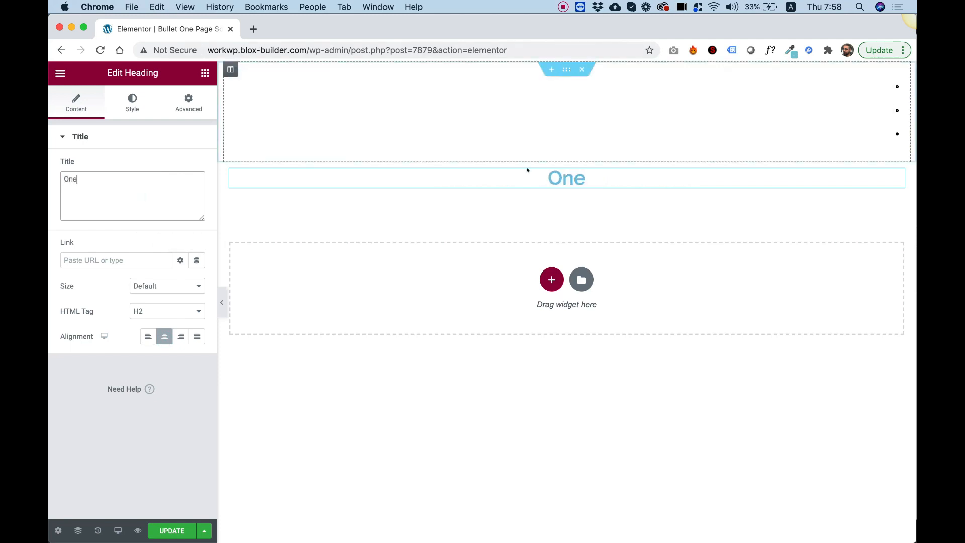
{"action": "left_click", "coordinate": [566, 178]}
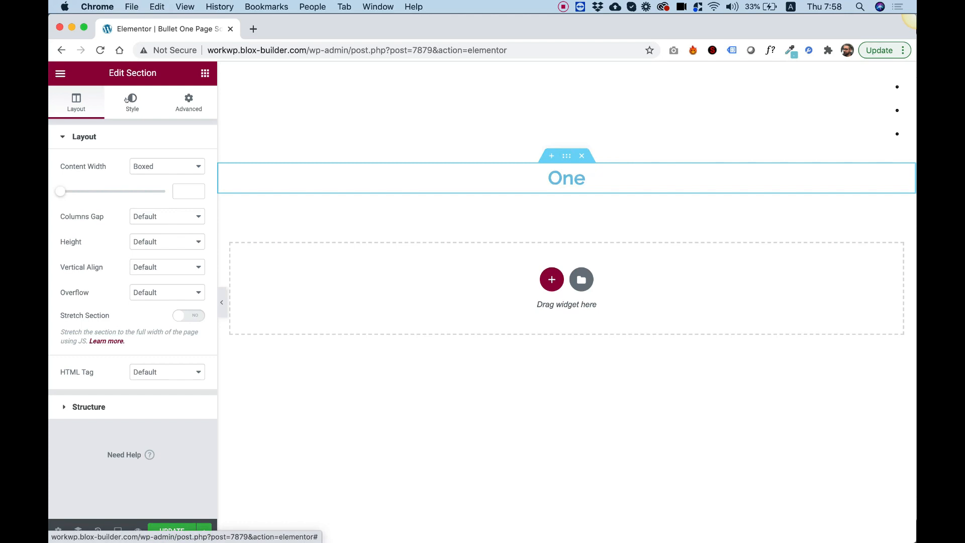
Give the One section a Classic red background colour.
{"action": "left_click", "coordinate": [132, 101]}
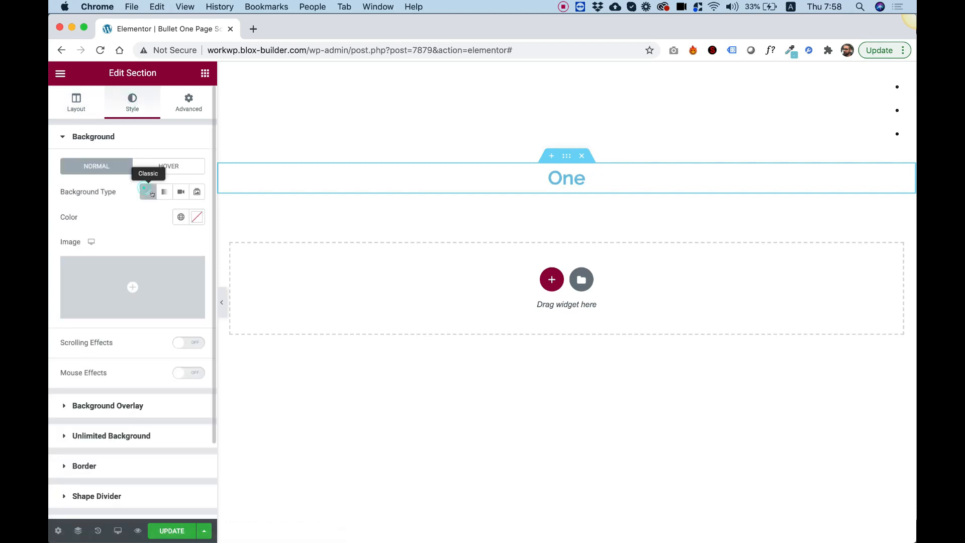
{"action": "left_click", "coordinate": [197, 218]}
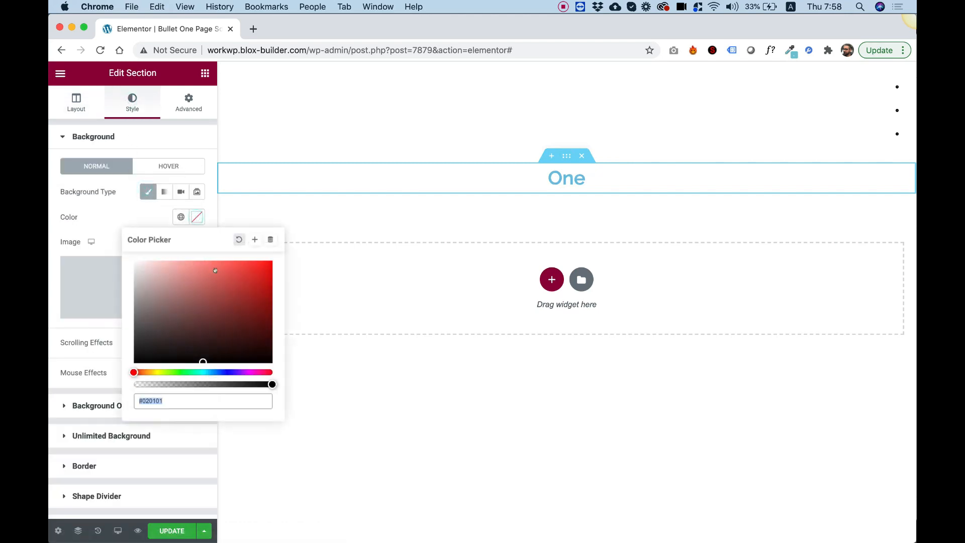
{"action": "type", "text": "#FFFFFF"}
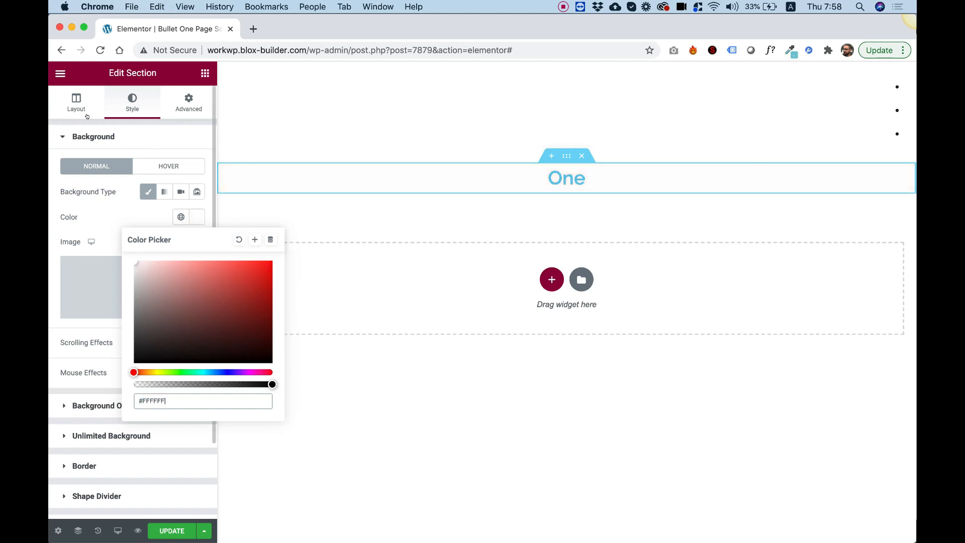
{"action": "left_click", "coordinate": [256, 270]}
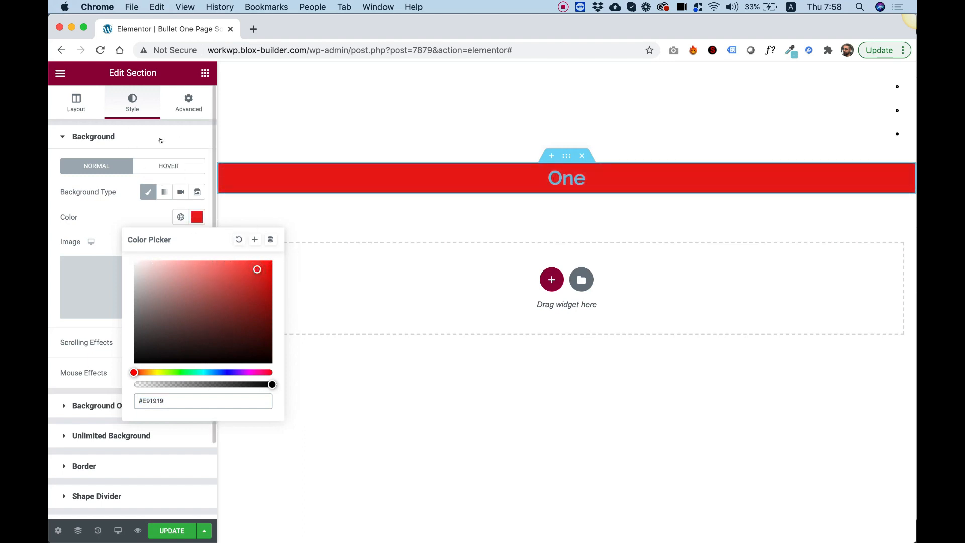
Set the One section's Height to Fit To Screen.
{"action": "left_click", "coordinate": [76, 102]}
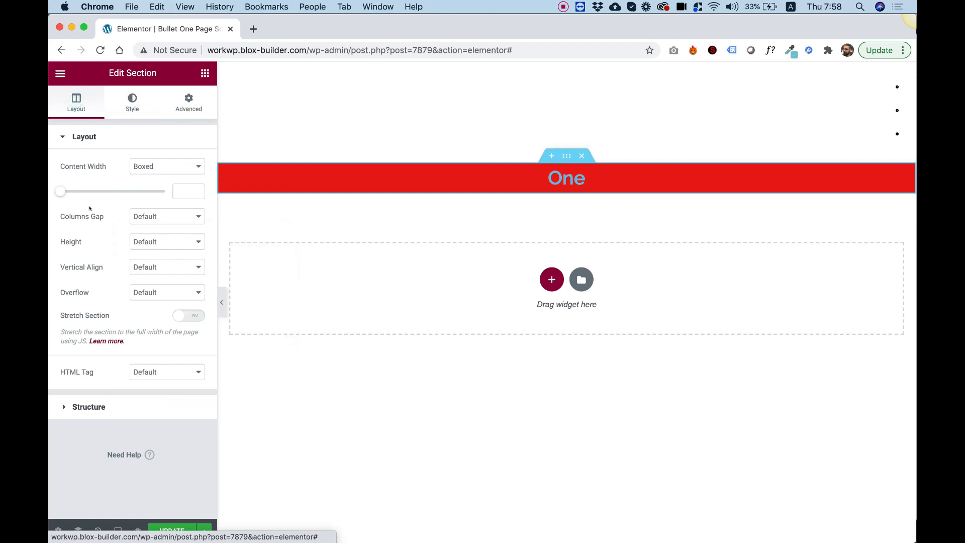
{"action": "left_click", "coordinate": [166, 241]}
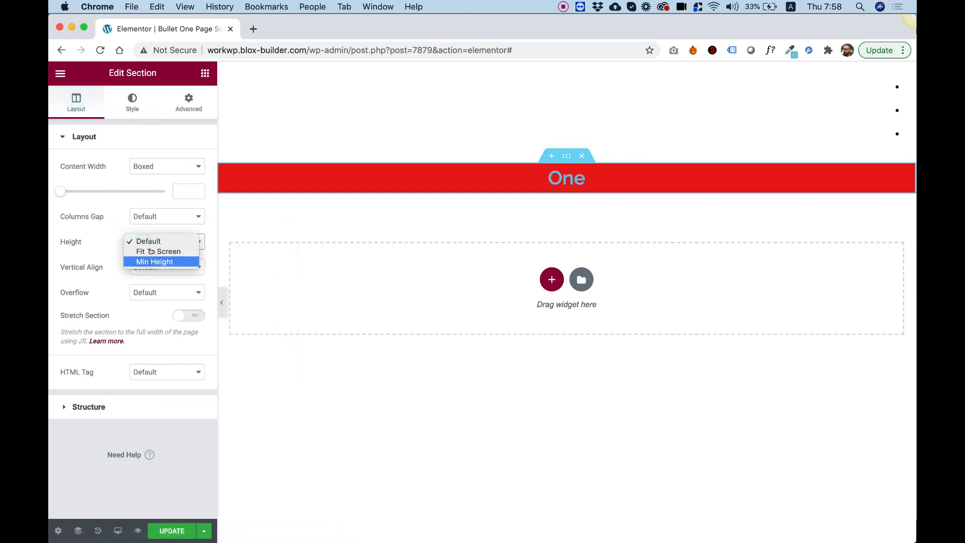
{"action": "left_click", "coordinate": [158, 252]}
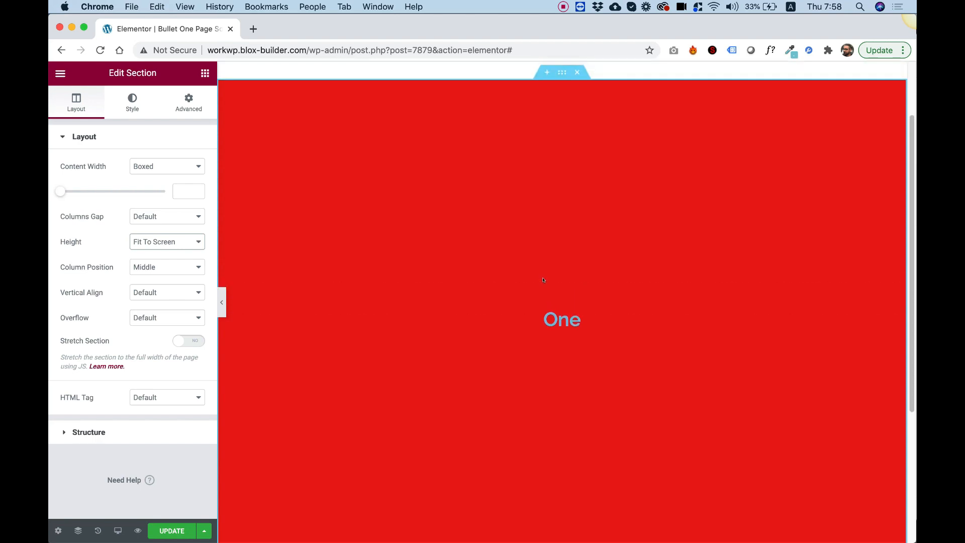
Make the One heading's text colour white.
{"action": "left_click", "coordinate": [561, 318]}
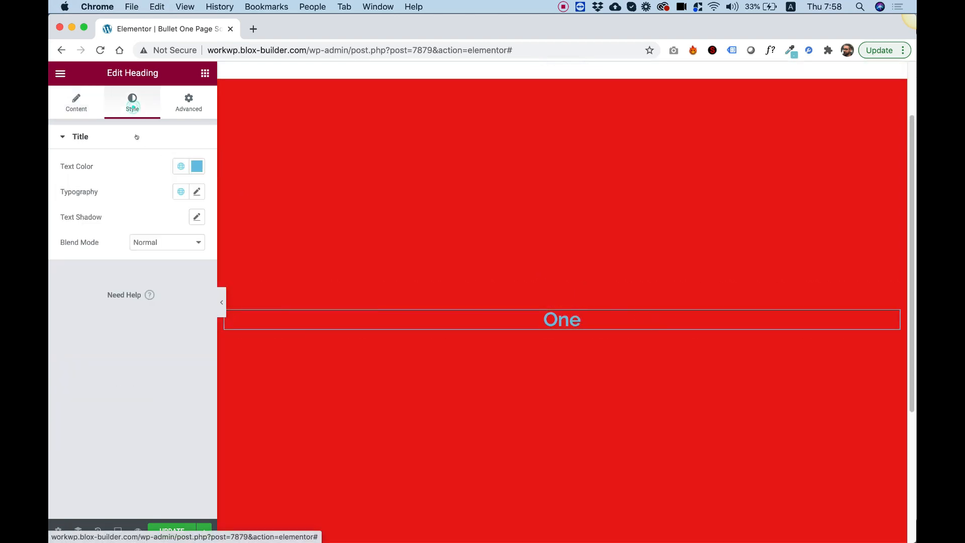
{"action": "left_click", "coordinate": [197, 166]}
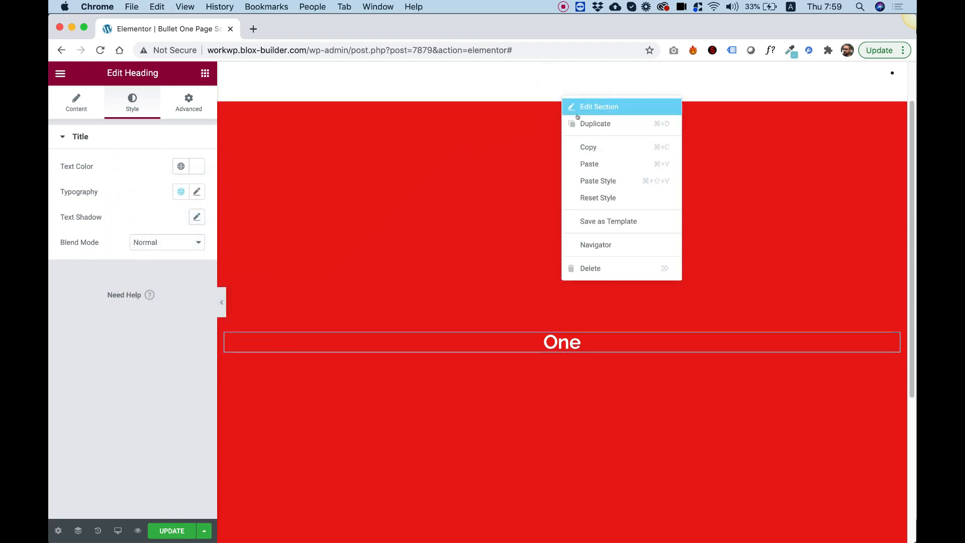
Duplicate the red section into a blue one and rename its heading to Two.
{"action": "left_click", "coordinate": [598, 107]}
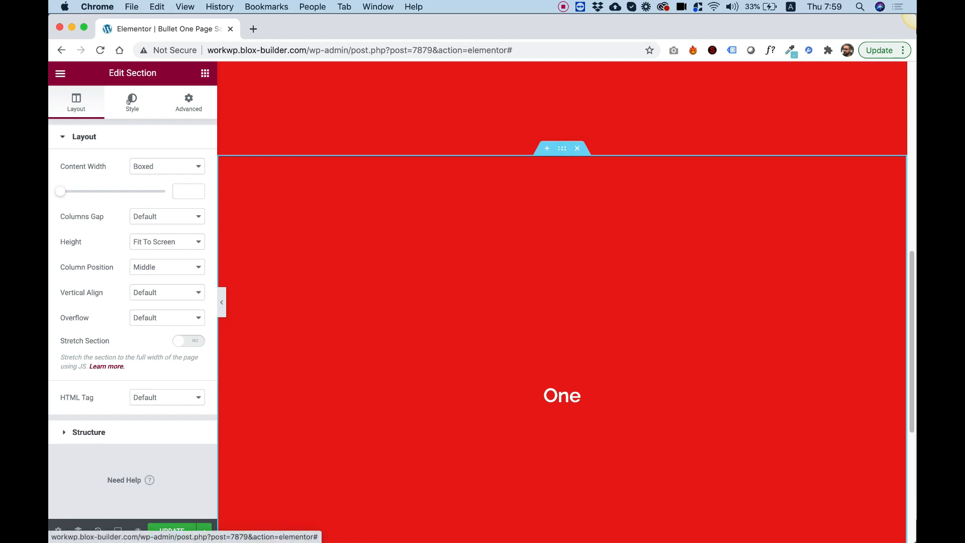
{"action": "left_click", "coordinate": [132, 102]}
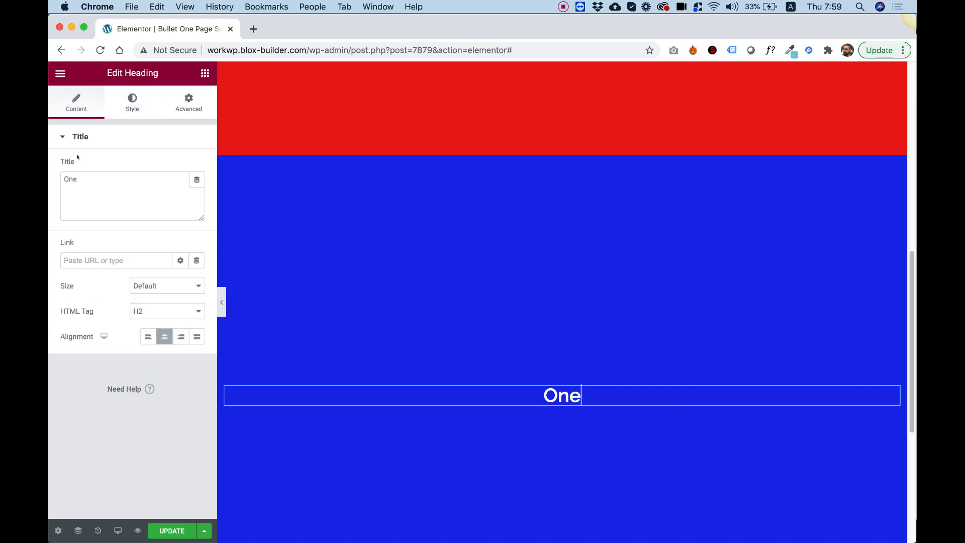
{"action": "type", "text": "Two"}
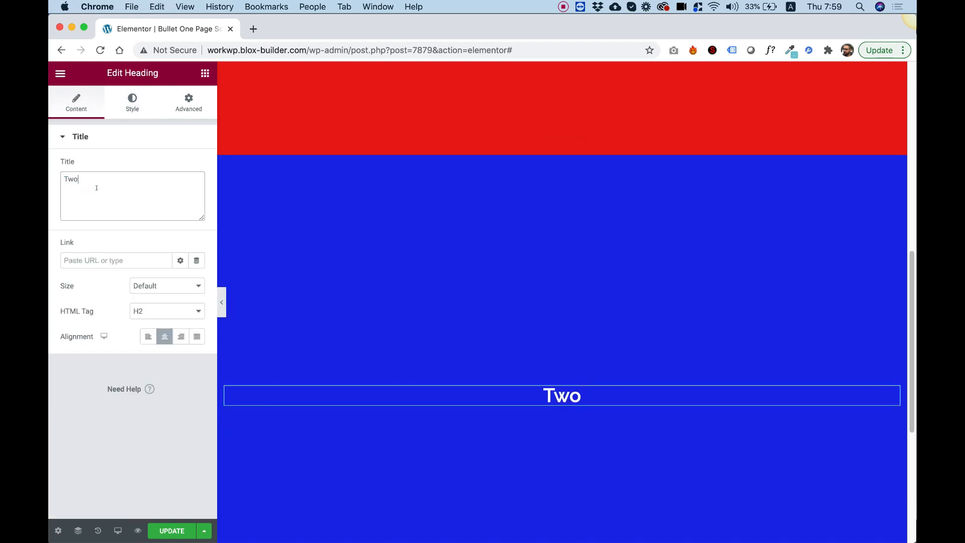
Duplicate the blue Two section and give the copy a purple background.
{"action": "right_click", "coordinate": [562, 246]}
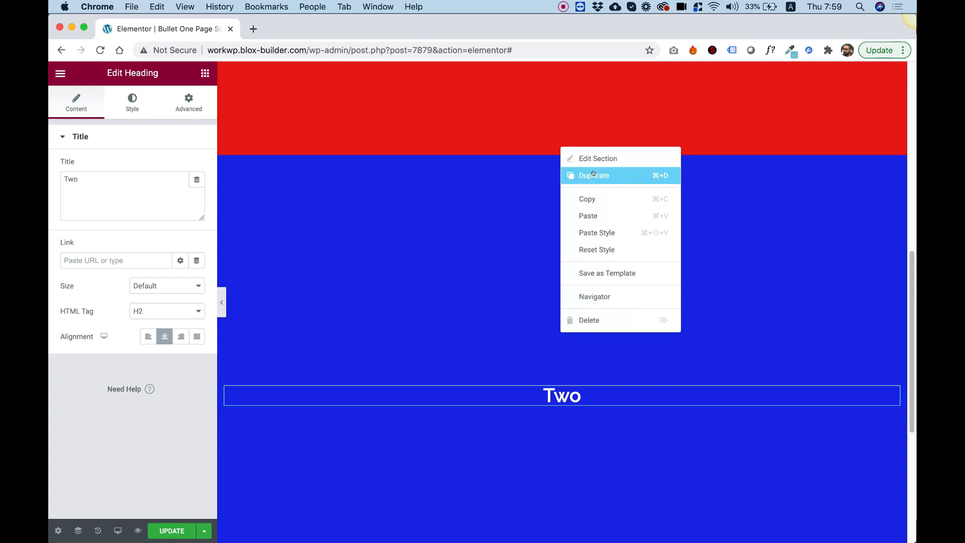
{"action": "left_click", "coordinate": [598, 158]}
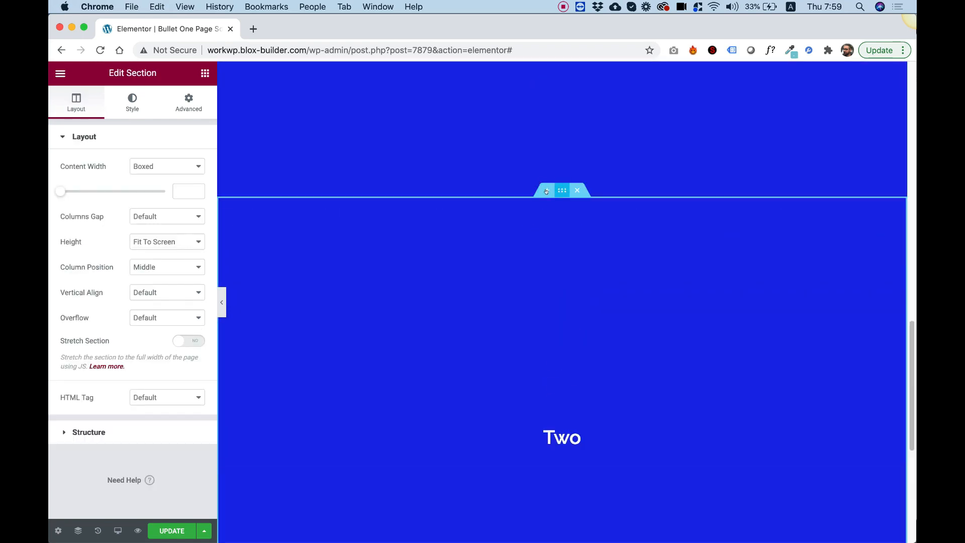
{"action": "left_click", "coordinate": [131, 102]}
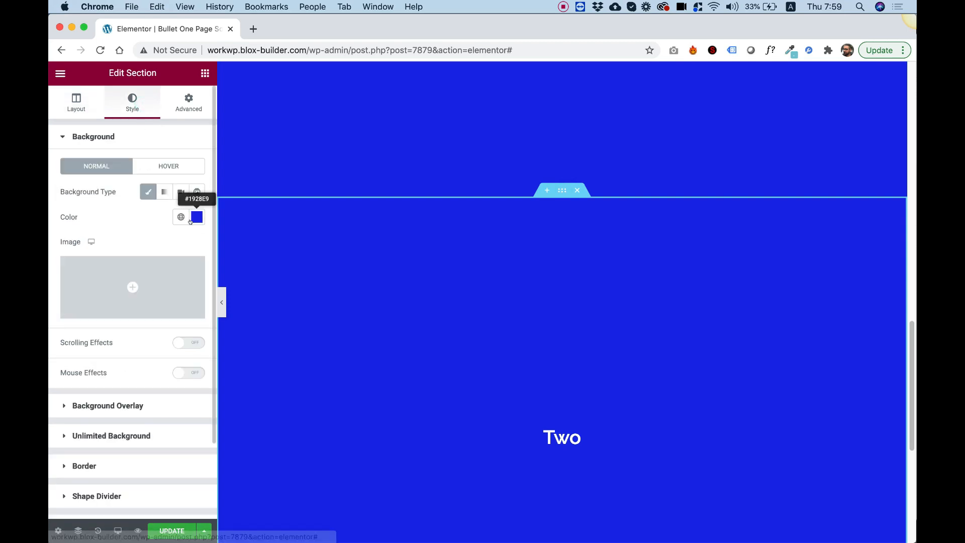
{"action": "left_click", "coordinate": [197, 217]}
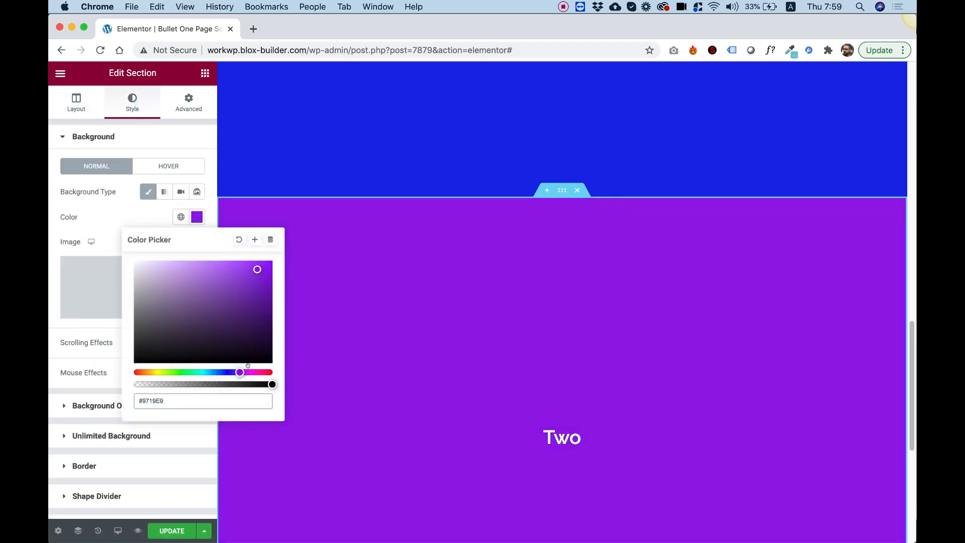
Change the purple section's heading to Three.
{"action": "left_click", "coordinate": [561, 438]}
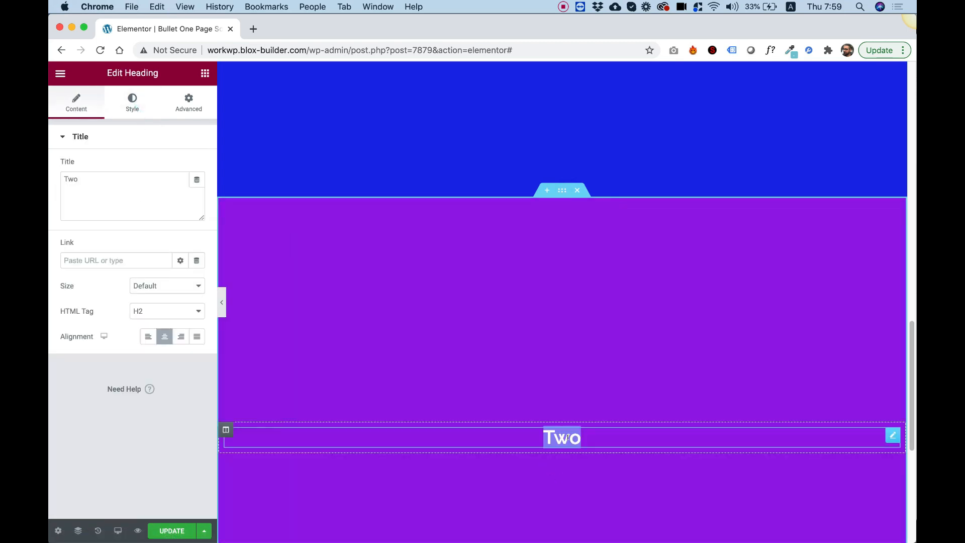
{"action": "type", "text": "Three"}
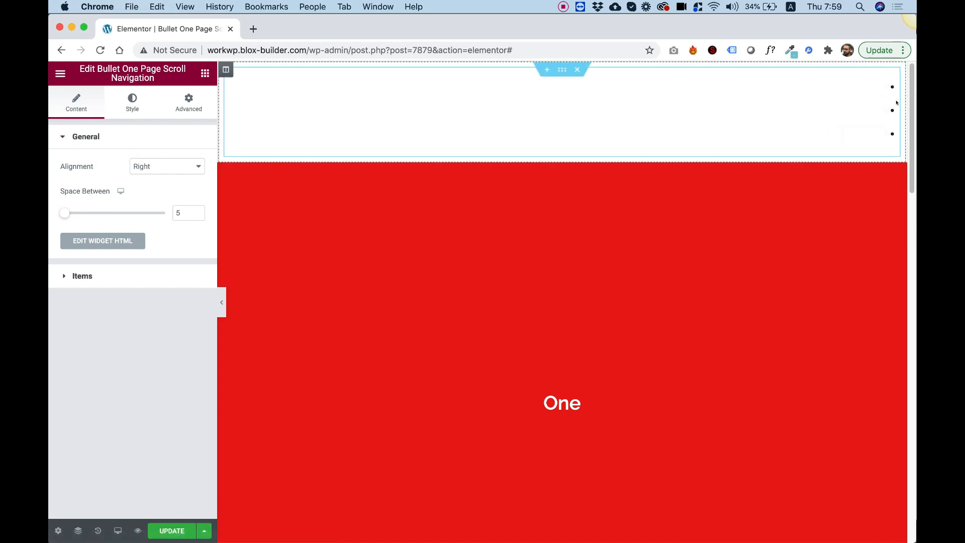
Align the navigation bullets Left and increase the Space Between them.
{"action": "left_click", "coordinate": [166, 166]}
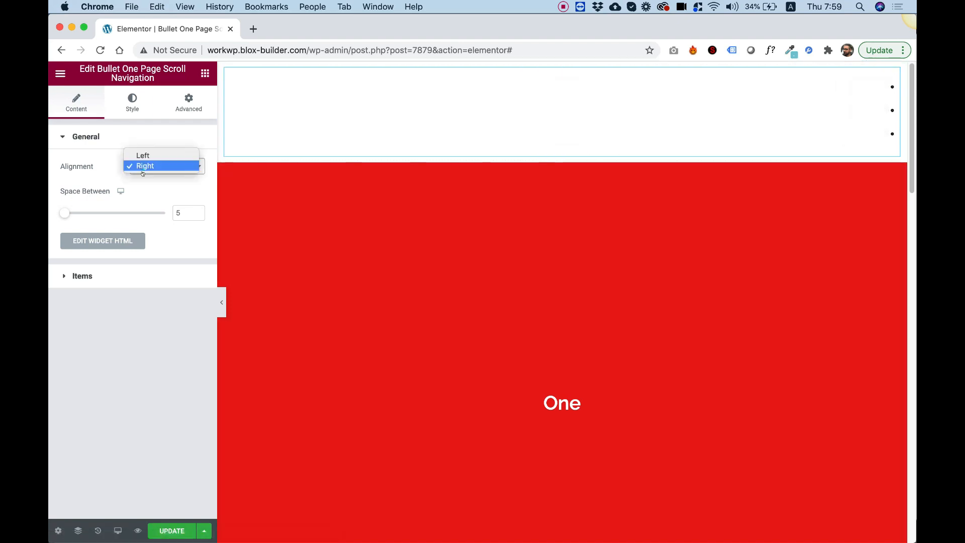
{"action": "left_click", "coordinate": [141, 155]}
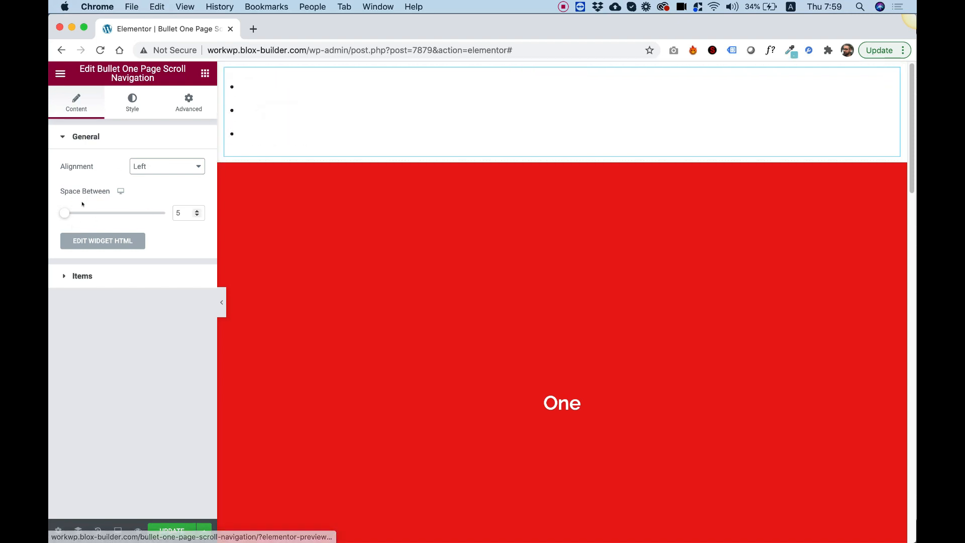
{"action": "left_click_drag", "start_coordinate": [65, 213], "coordinate": [93, 212]}
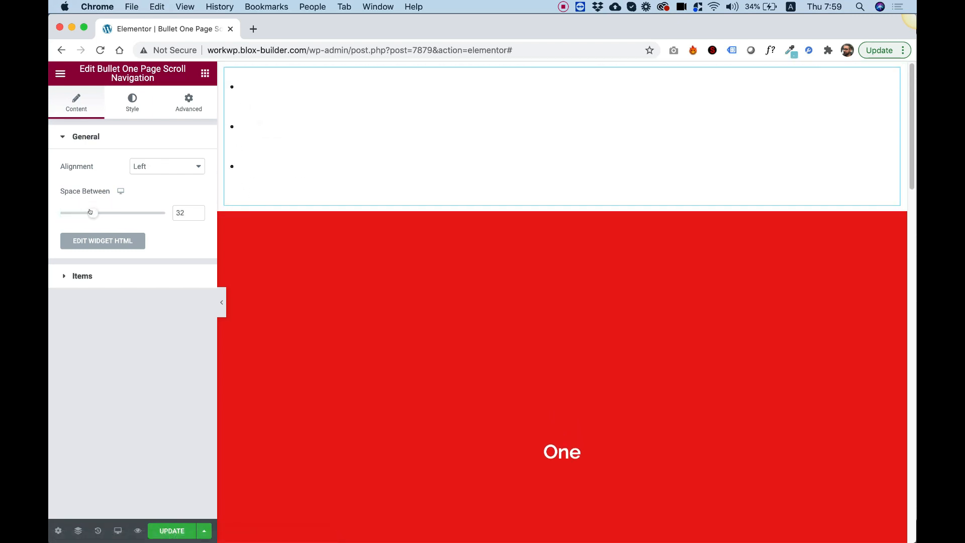
Show the navigation widget's Style settings with the Tooltip section expanded.
{"action": "left_click", "coordinate": [132, 102]}
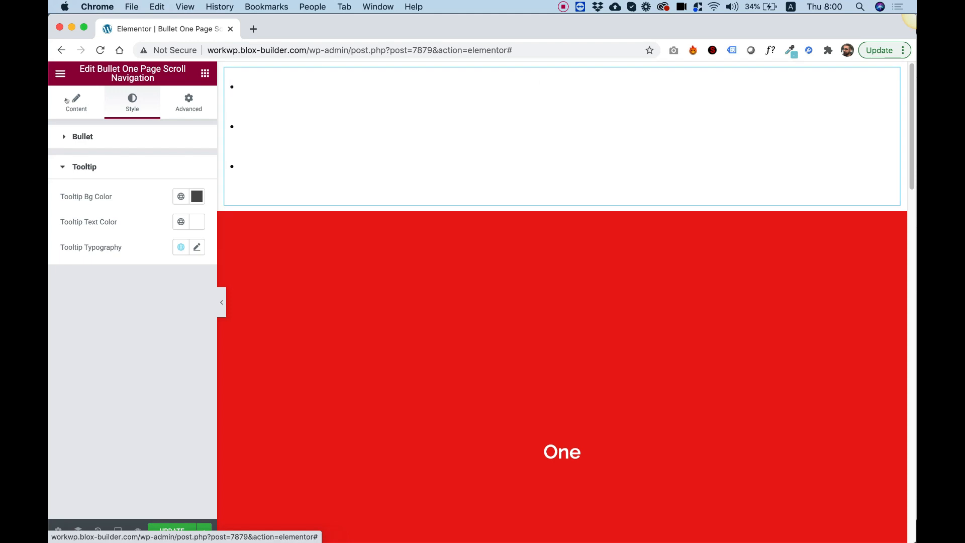
Check the navigation items' Section IDs one, two, three, then reach the red section.
{"action": "left_click", "coordinate": [75, 103]}
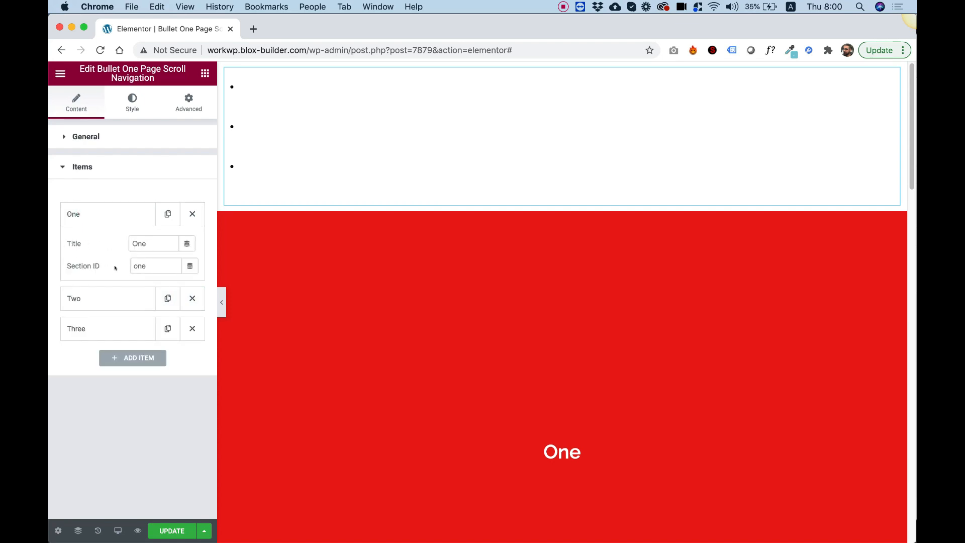
{"action": "left_click", "coordinate": [155, 265]}
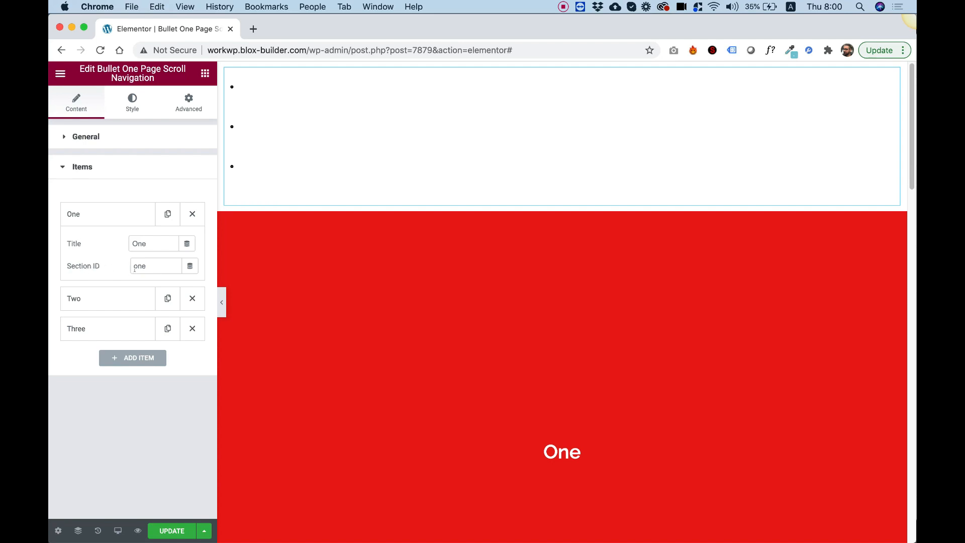
{"action": "left_click", "coordinate": [154, 265]}
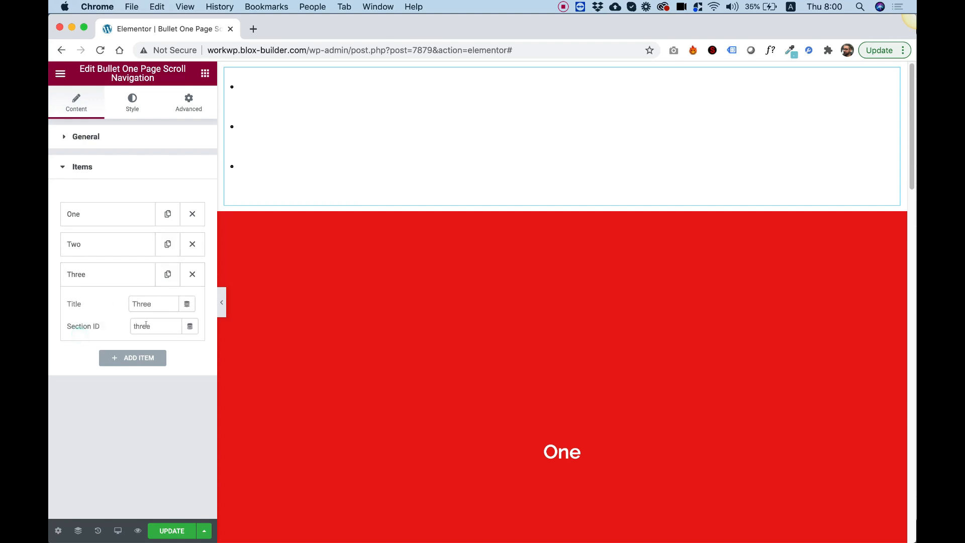
{"action": "scroll", "scroll_direction": "down", "scroll_amount": 3}
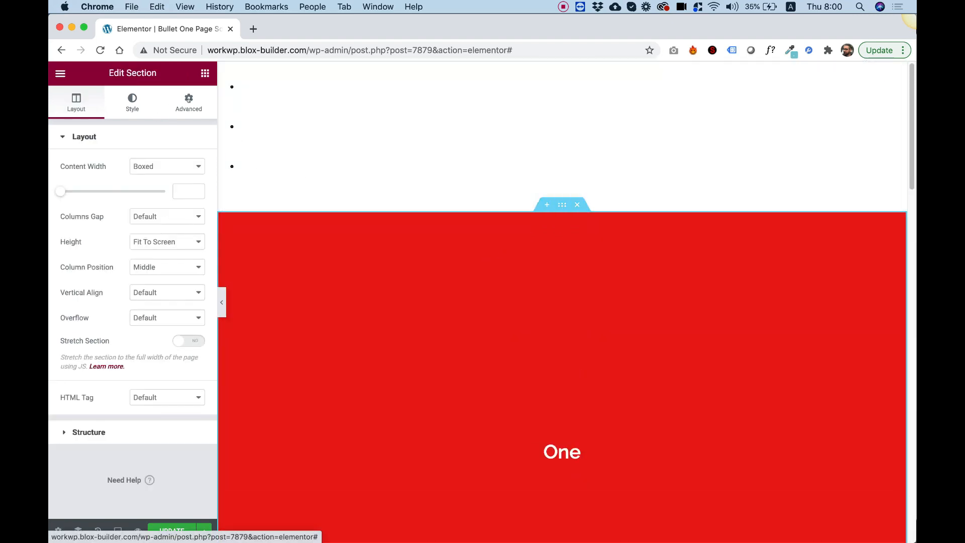
Enter CSS IDs one, two and three on the red, blue and purple sections.
{"action": "left_click", "coordinate": [188, 101]}
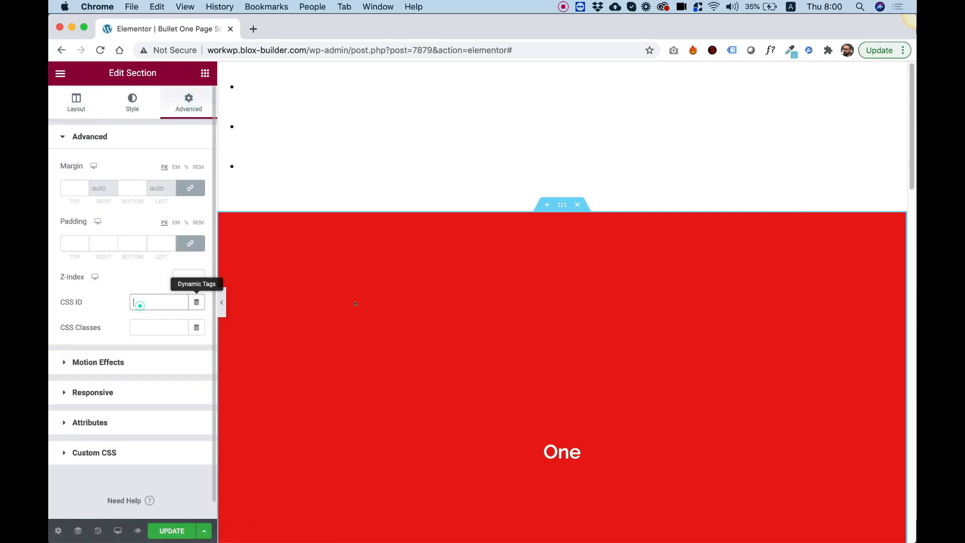
{"action": "type", "text": "onne"}
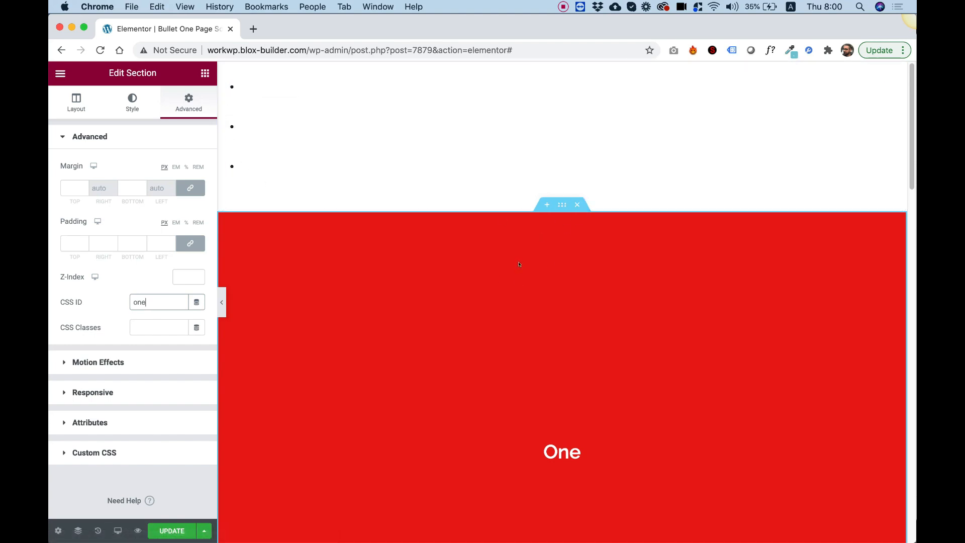
{"action": "scroll", "scroll_direction": "down", "scroll_amount": 3}
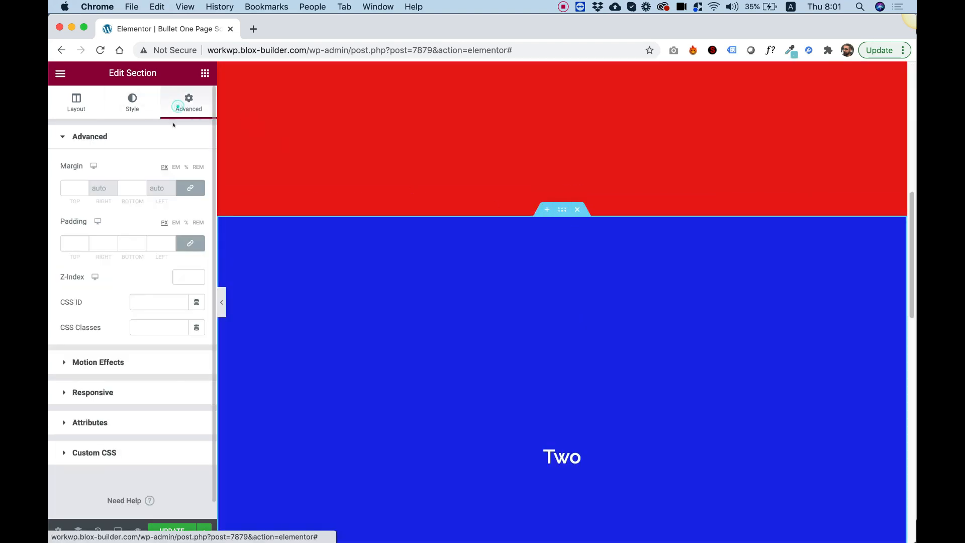
{"action": "type", "text": "two"}
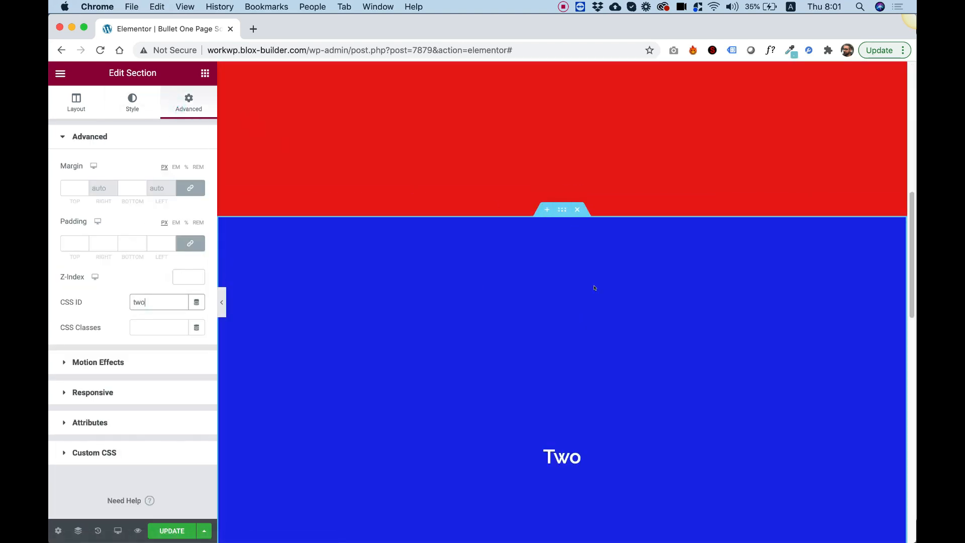
{"action": "scroll", "scroll_direction": "down", "scroll_amount": 3}
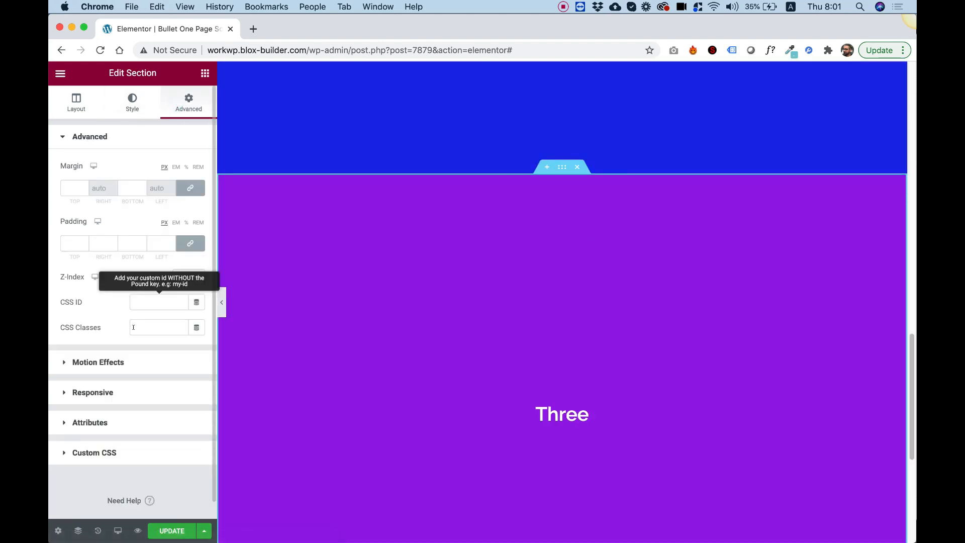
{"action": "type", "text": "thre"}
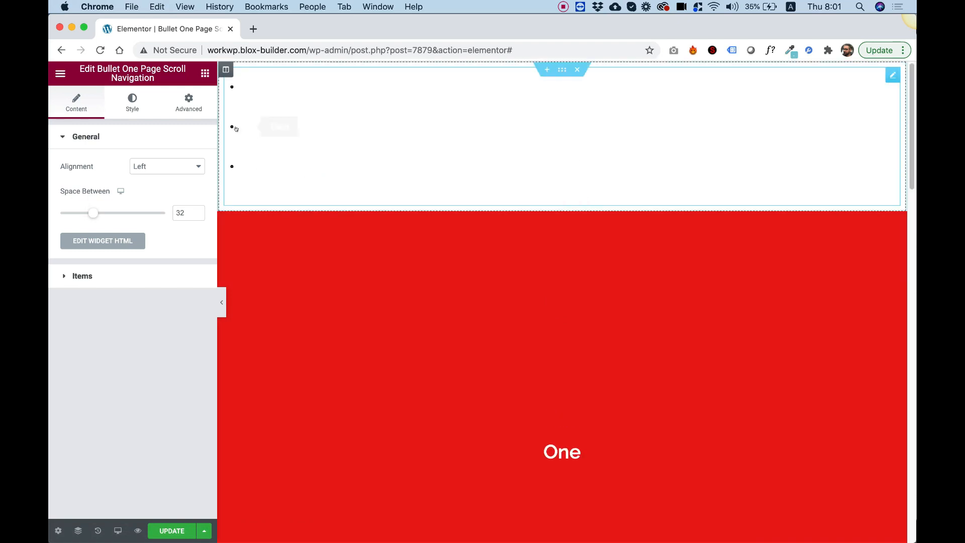
{"action": "scroll", "scroll_direction": "down", "scroll_amount": 3}
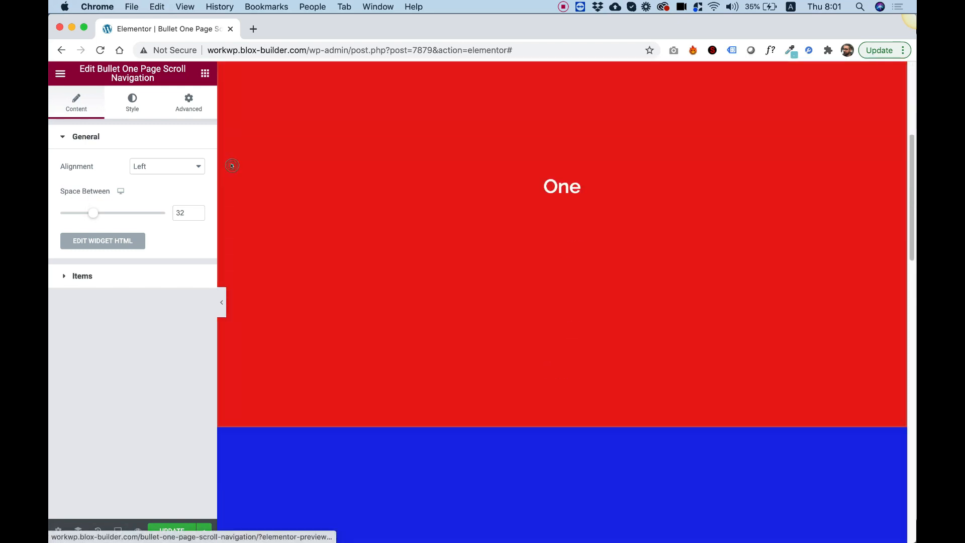
{"action": "scroll", "scroll_direction": "down", "scroll_amount": 3}
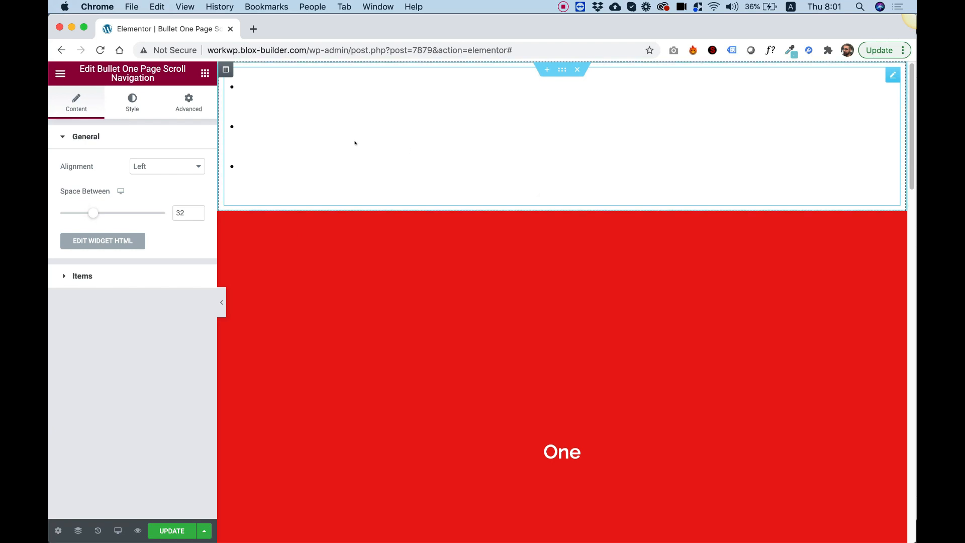
{"action": "mouse_move", "coordinate": [888, 89]}
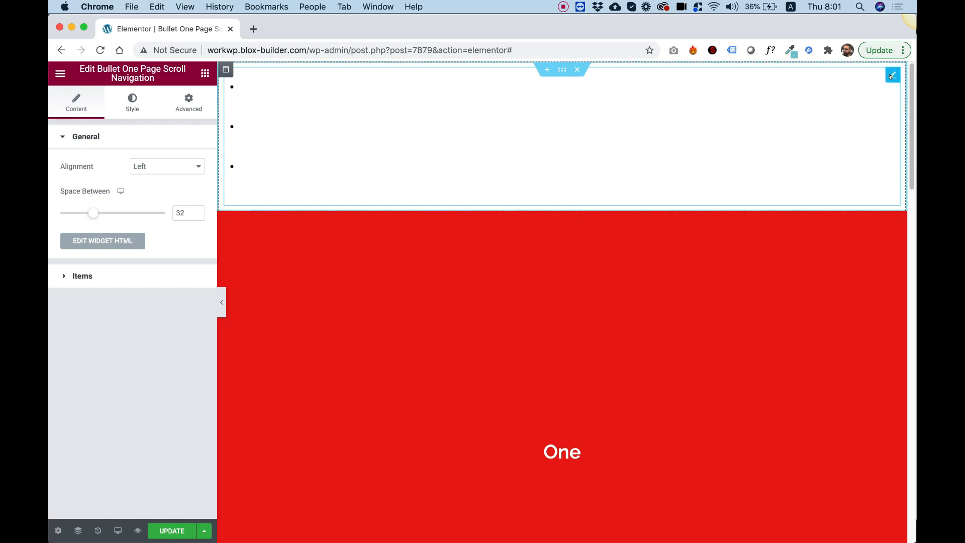
Set the navigation widget's Position to Fixed under Advanced Positioning.
{"action": "left_click", "coordinate": [188, 102]}
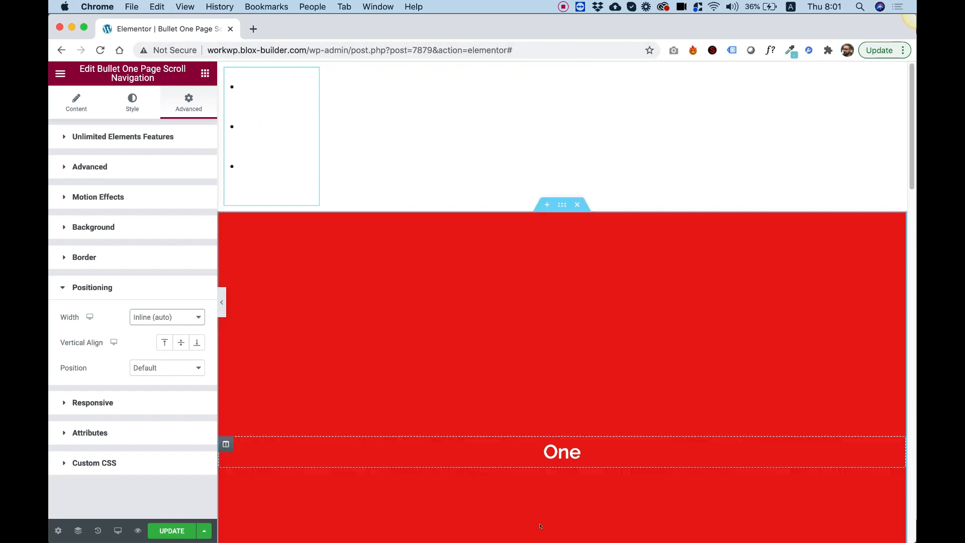
{"action": "mouse_move", "coordinate": [113, 339]}
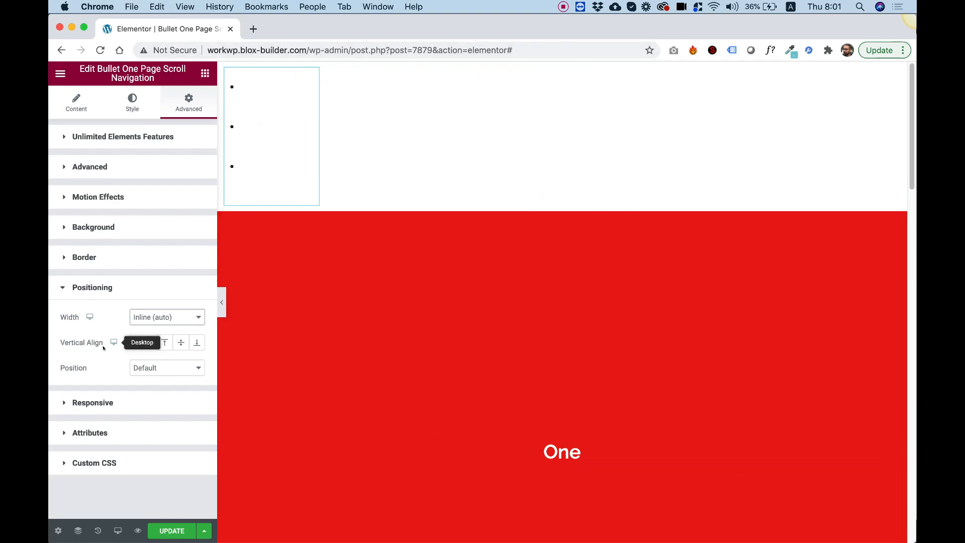
{"action": "left_click", "coordinate": [166, 368]}
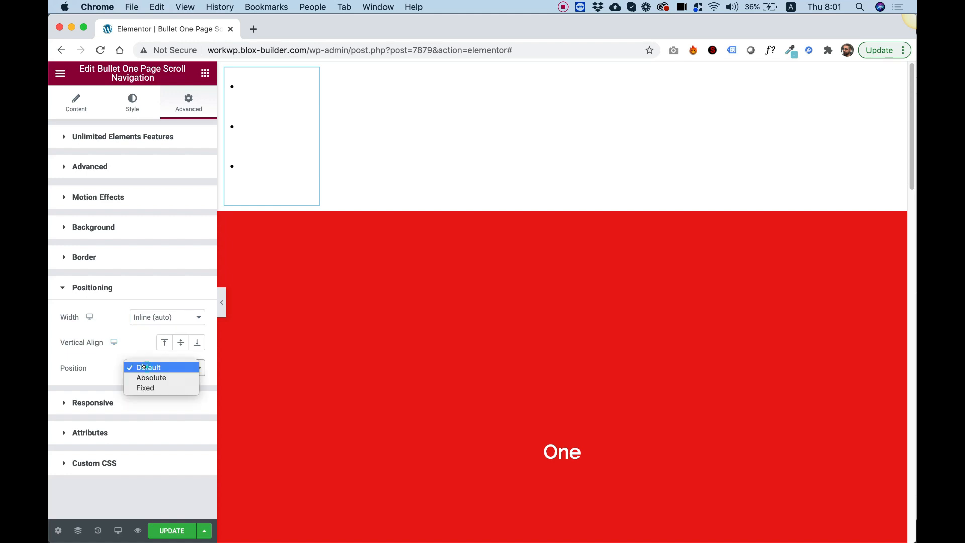
{"action": "left_click", "coordinate": [145, 388]}
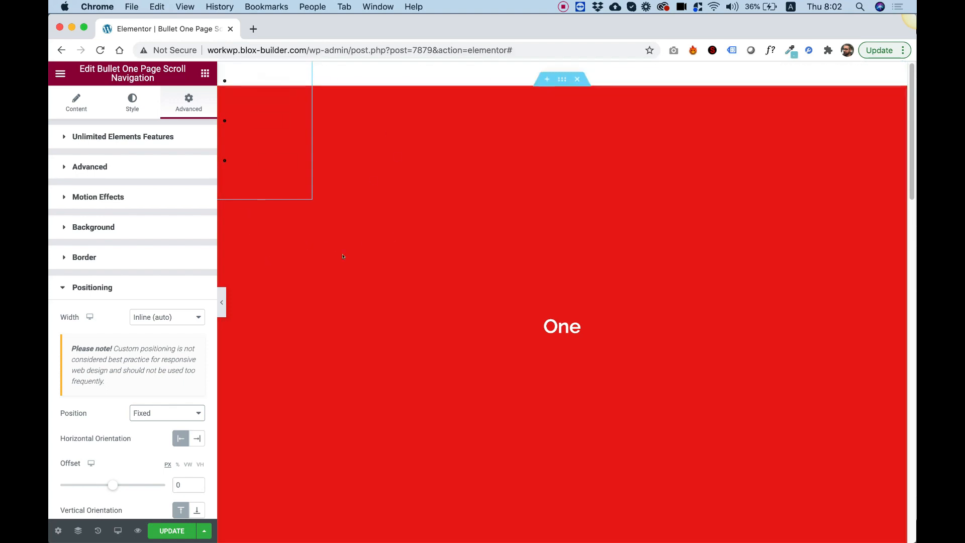
{"action": "mouse_move", "coordinate": [225, 119]}
{"action": "type", "text": "19"}
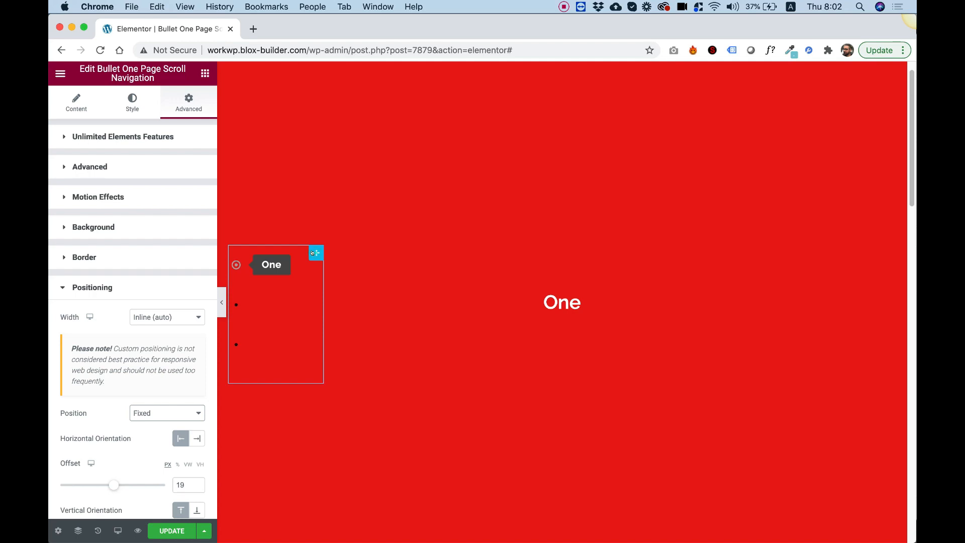
Set the navigation Bullet Color to white in the Style settings.
{"action": "left_click", "coordinate": [131, 103]}
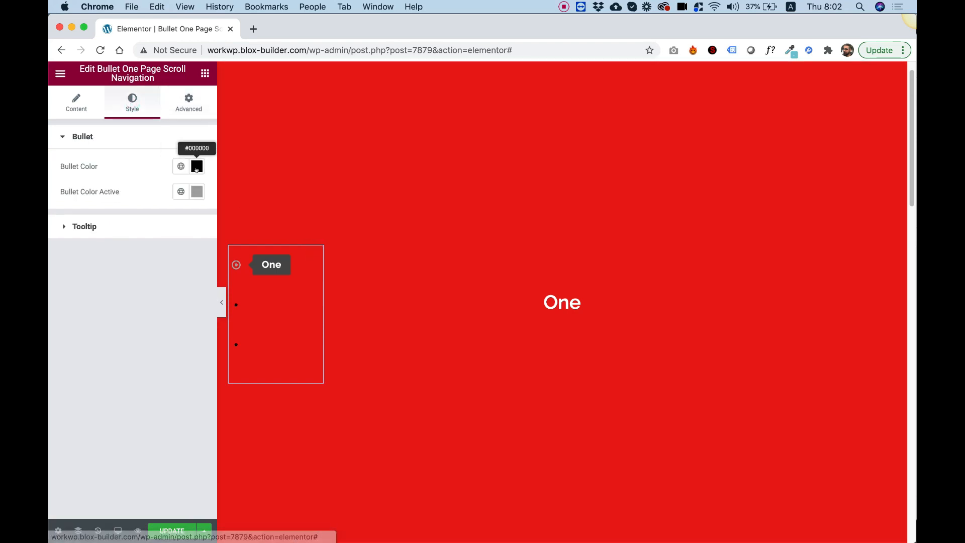
{"action": "left_click", "coordinate": [196, 165]}
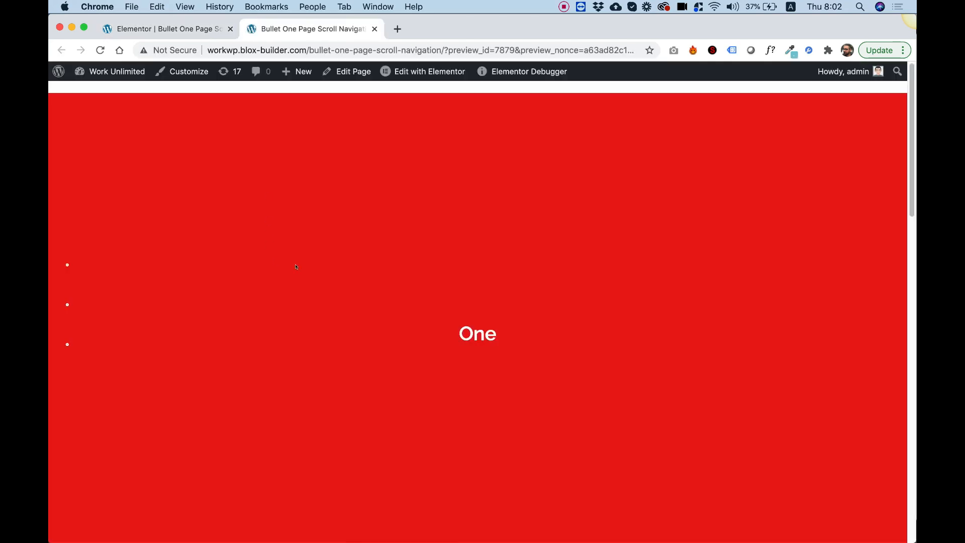
{"action": "mouse_move", "coordinate": [352, 153]}
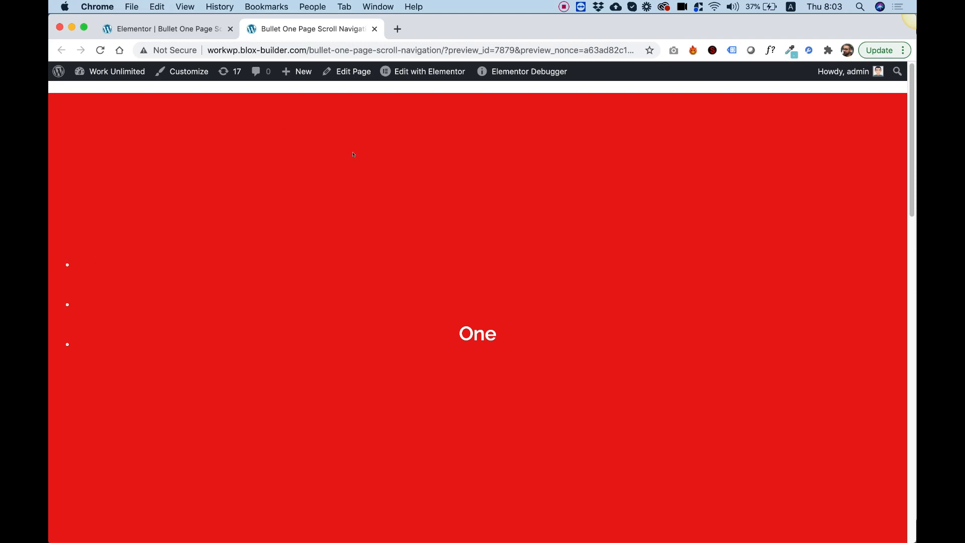
{"action": "mouse_move", "coordinate": [67, 264]}
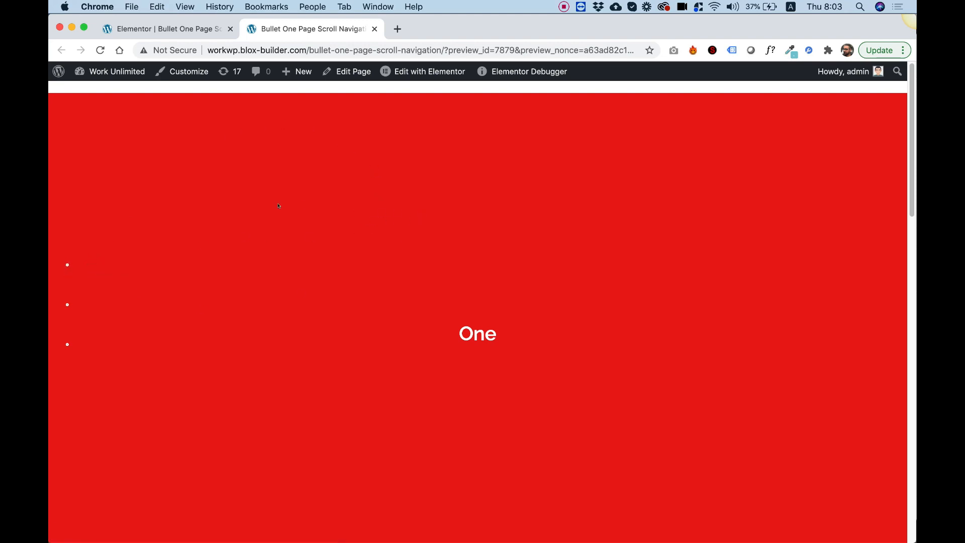
{"action": "mouse_move", "coordinate": [66, 264]}
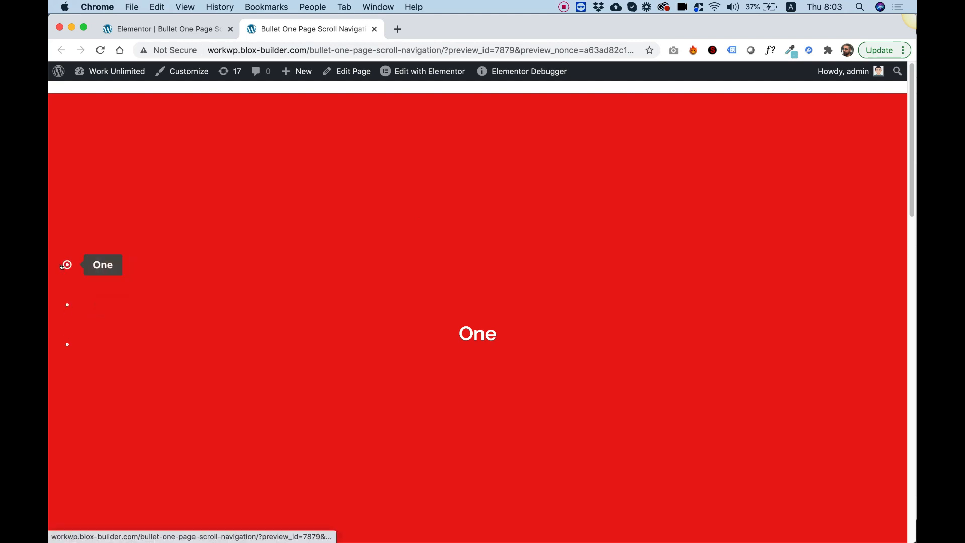
Scroll the live preview from the red One section to the blue Two section.
{"action": "scroll", "scroll_direction": "down", "scroll_amount": 3}
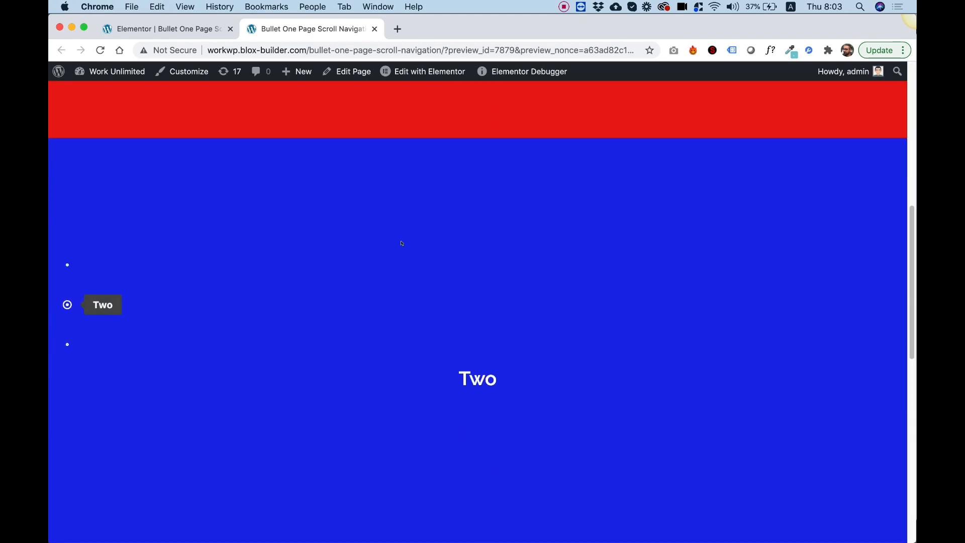
{"action": "scroll", "scroll_direction": "down", "scroll_amount": 3}
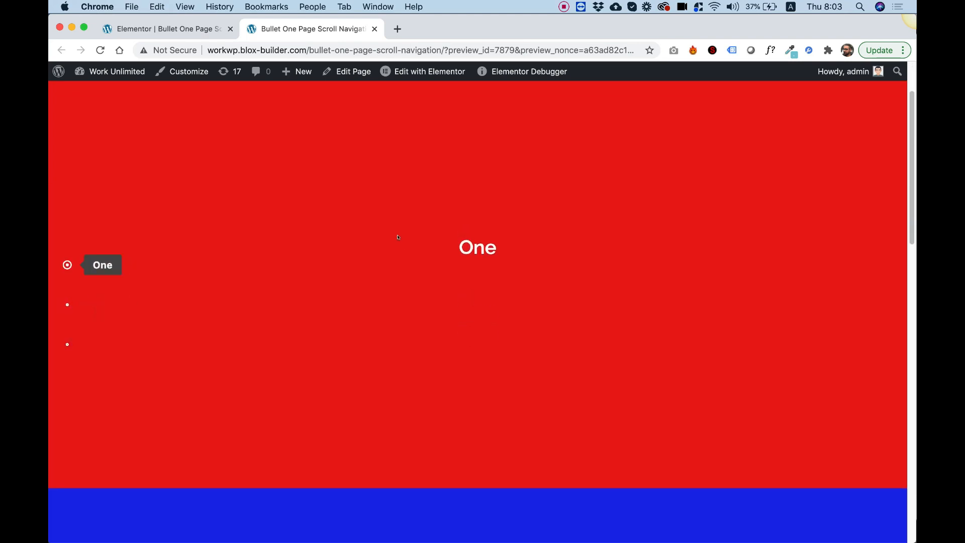
{"action": "mouse_move", "coordinate": [357, 179]}
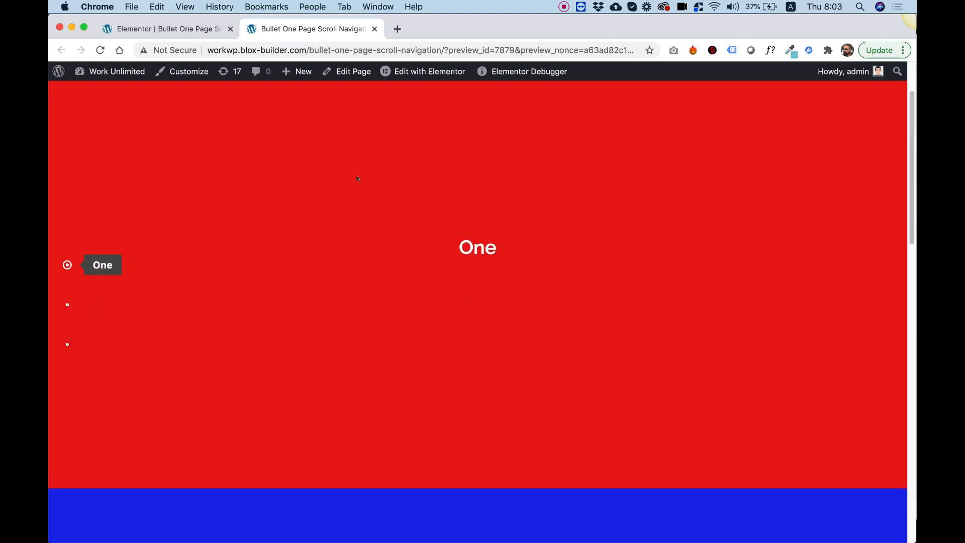